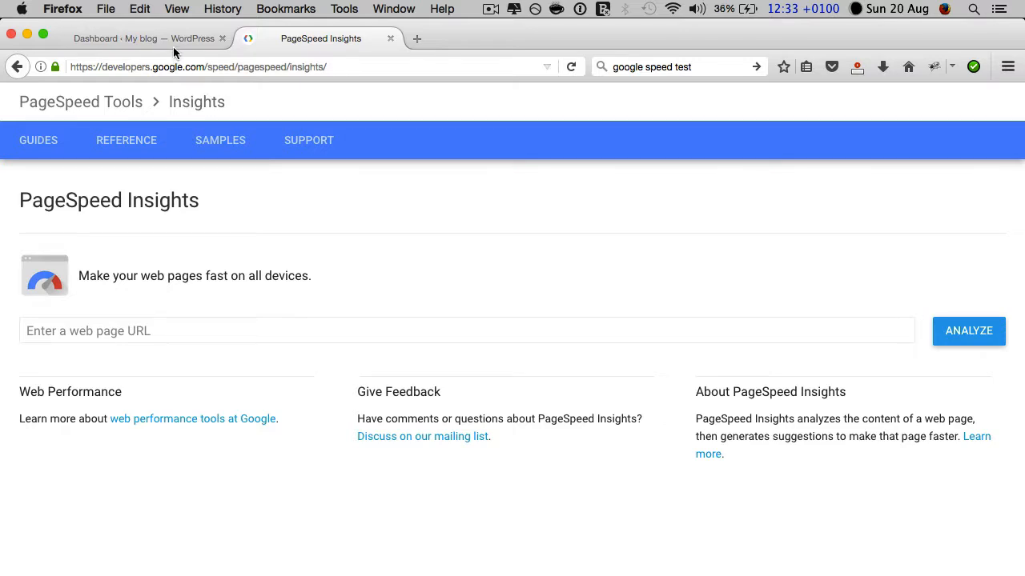
Analyse the test blog's homepage URL and review its mobile score of 75.
click(144, 38)
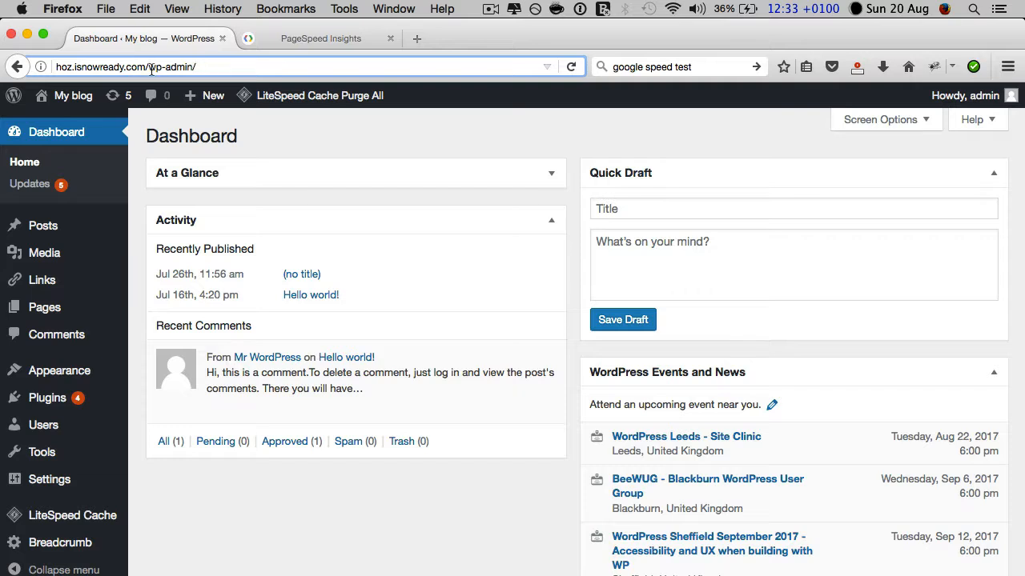
click(321, 38)
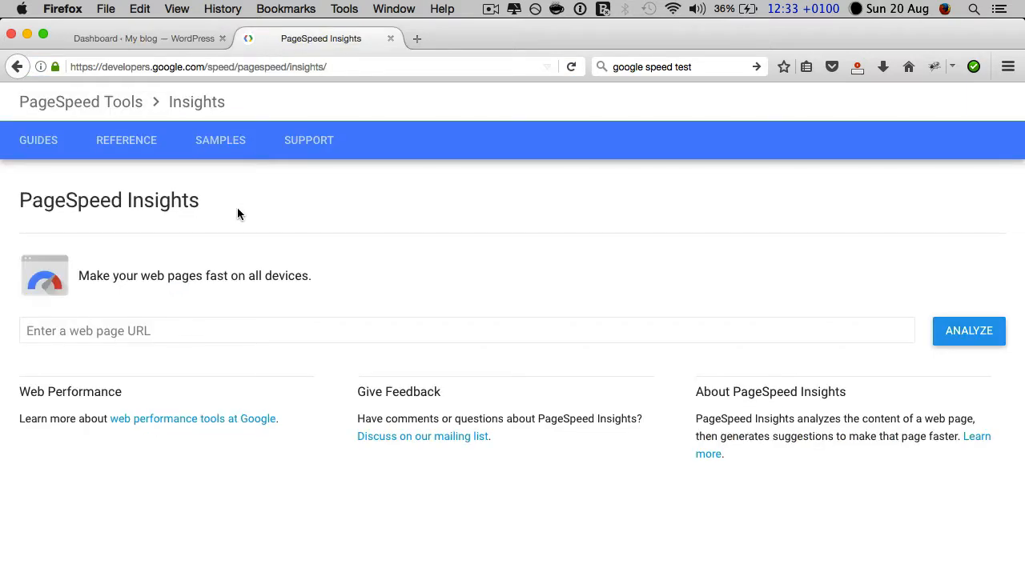
click(208, 330)
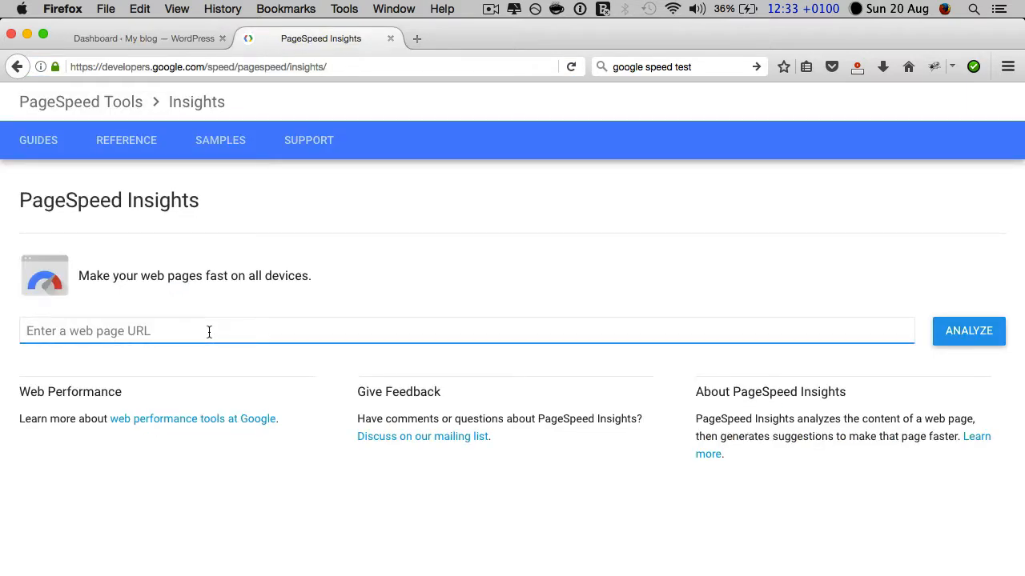
click(967, 329)
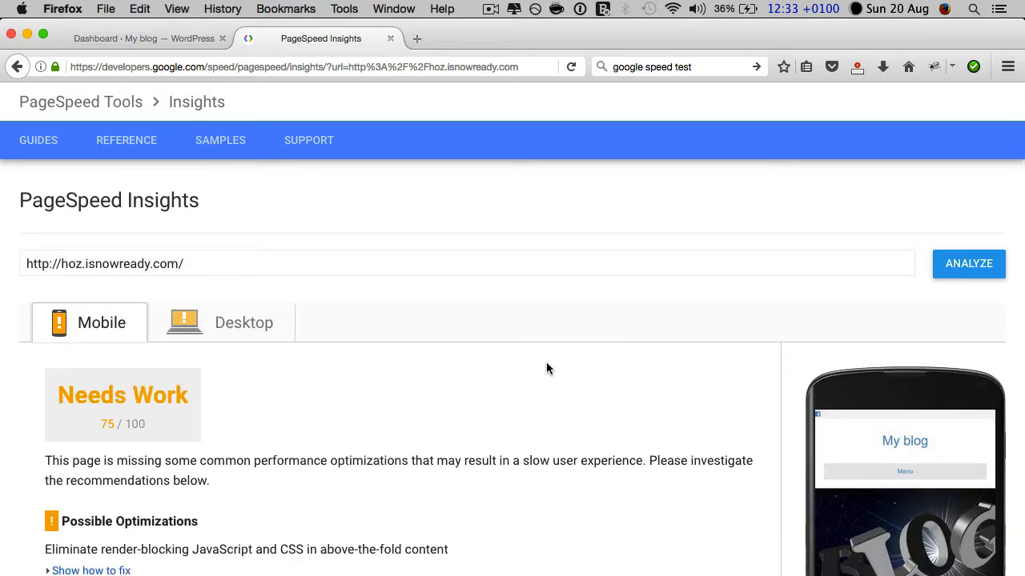
scroll(down, 3)
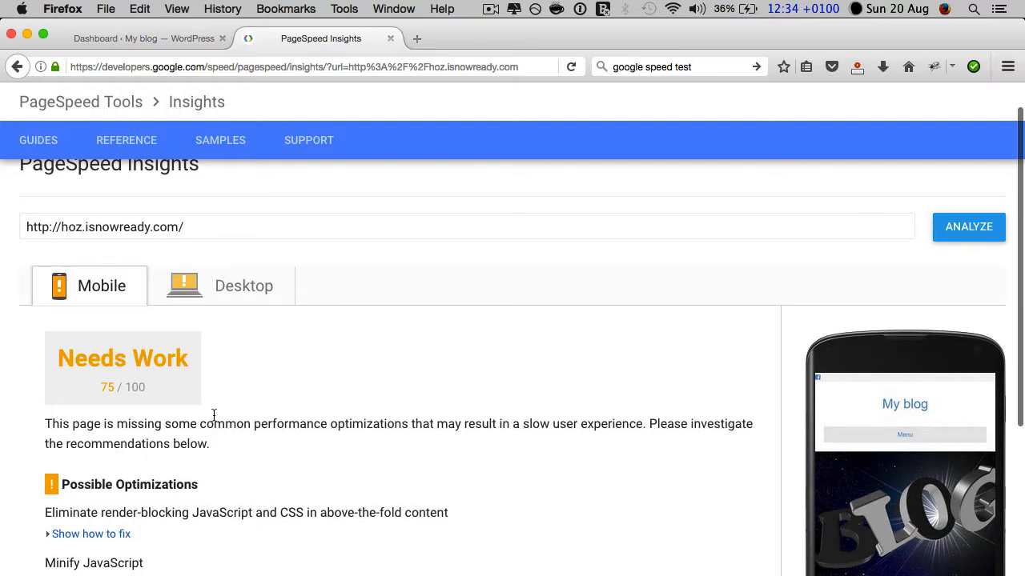
Check the desktop score of 82, then expand the mobile render-blocking suggestion listing 8 scripts and 11 CSS resources.
click(243, 285)
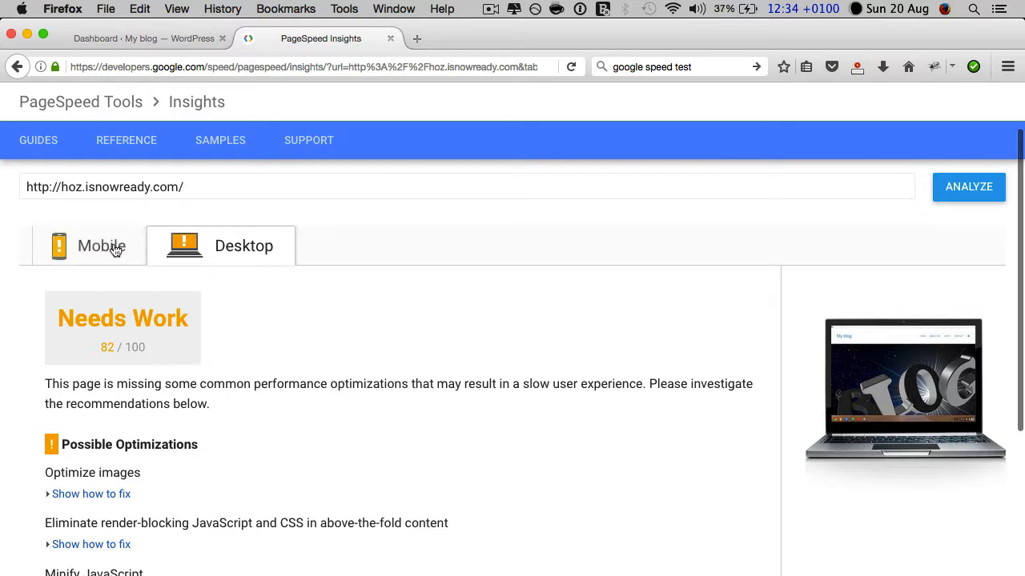
click(101, 247)
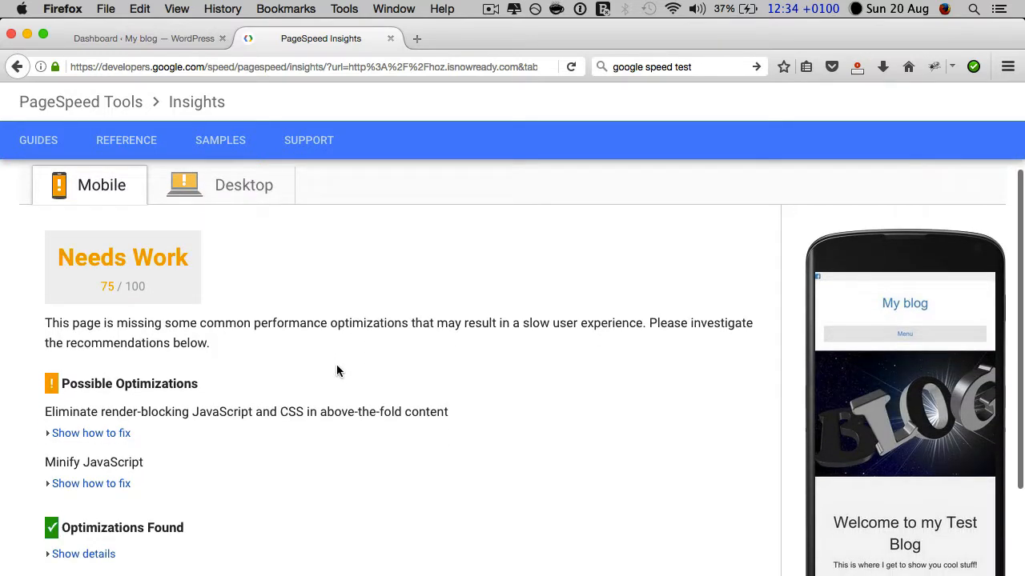
scroll(down, 3)
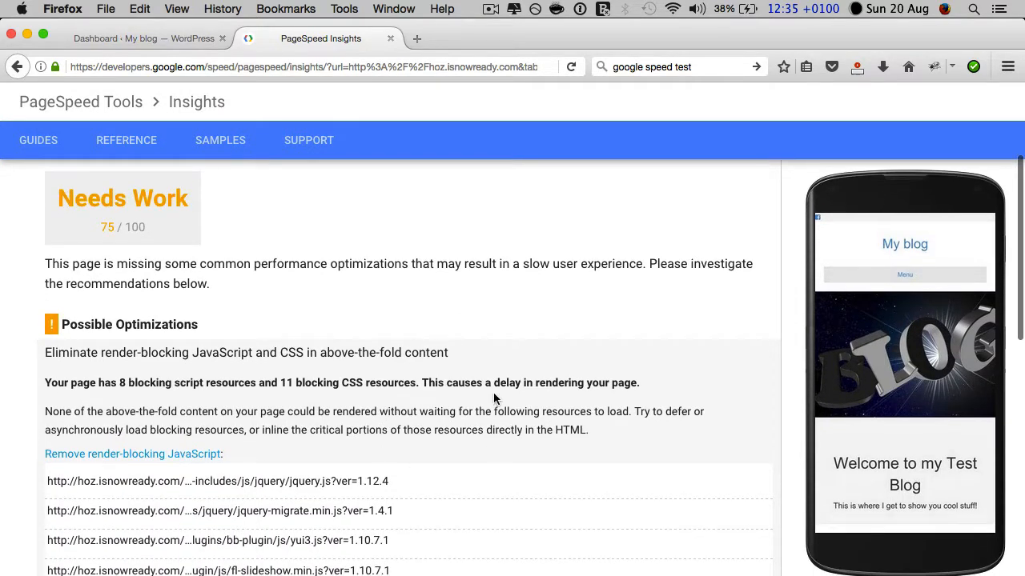
Open the Google guide 'Remove Render-Blocking JavaScript' from the blocking resources list.
scroll(down, 3)
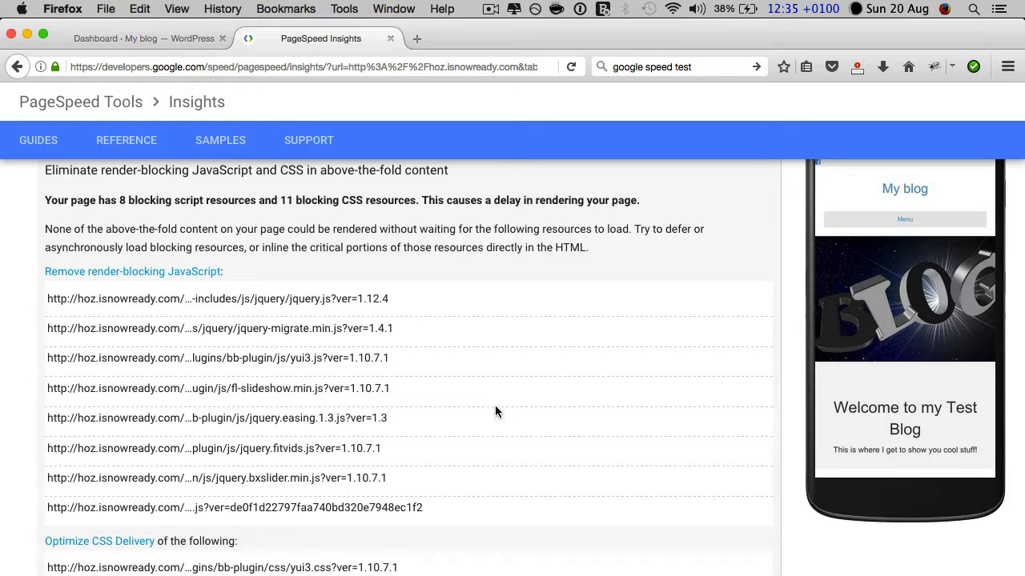
mouse_move(328, 439)
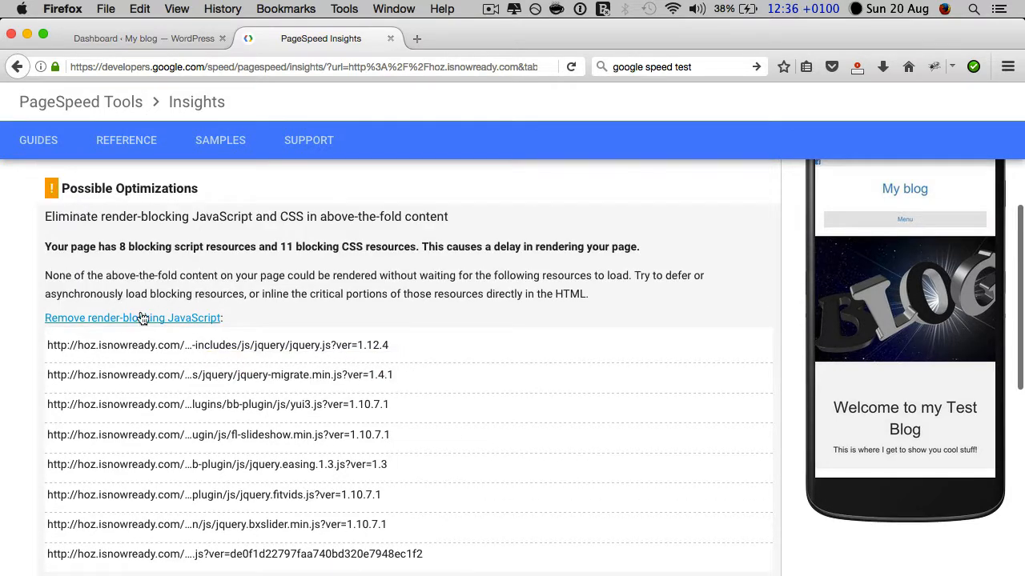
click(131, 317)
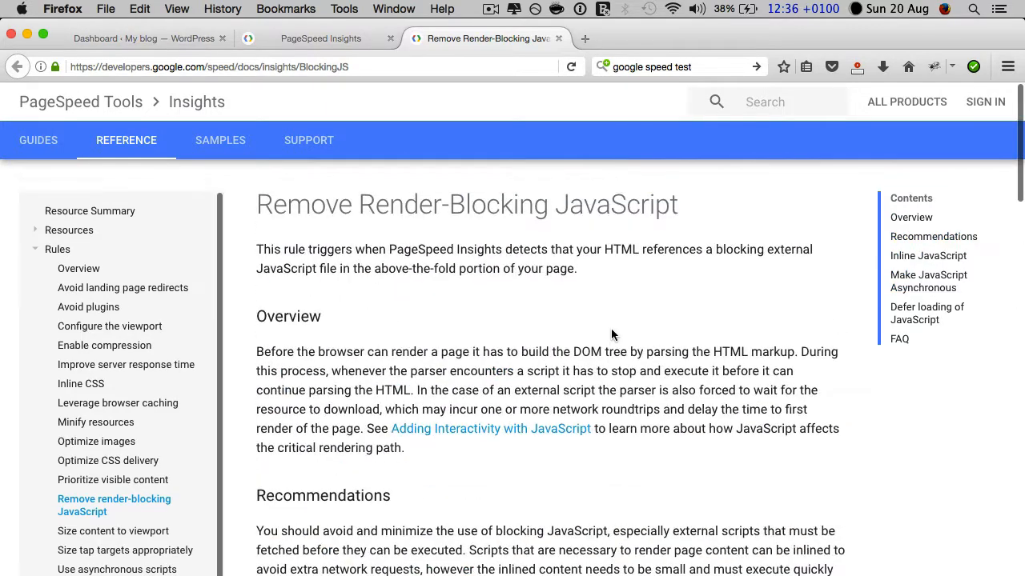
Collapse the render-blocking details on the 75/100 mobile report and highlight the Minify JavaScript suggestion.
click(321, 38)
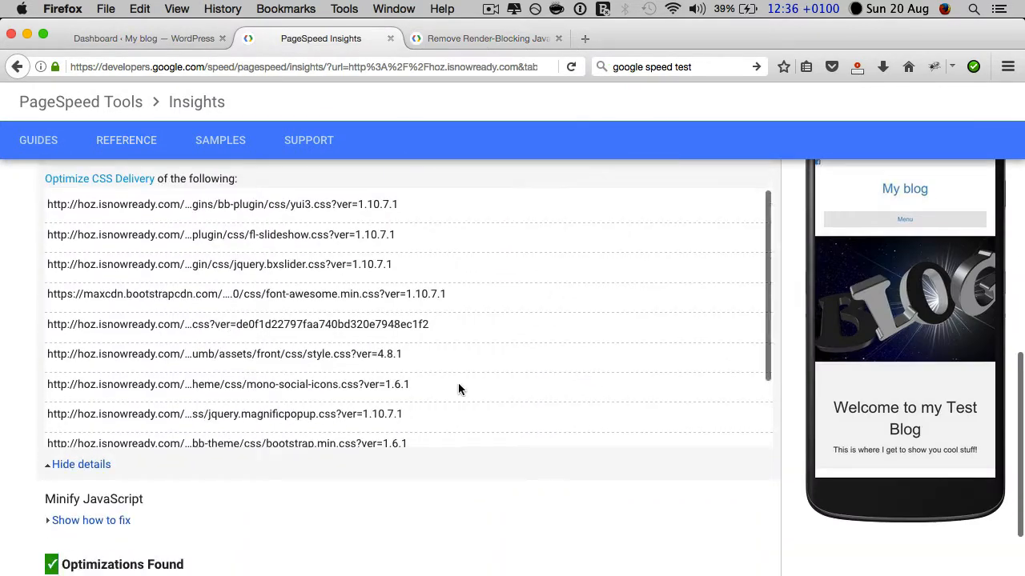
scroll(down, 3)
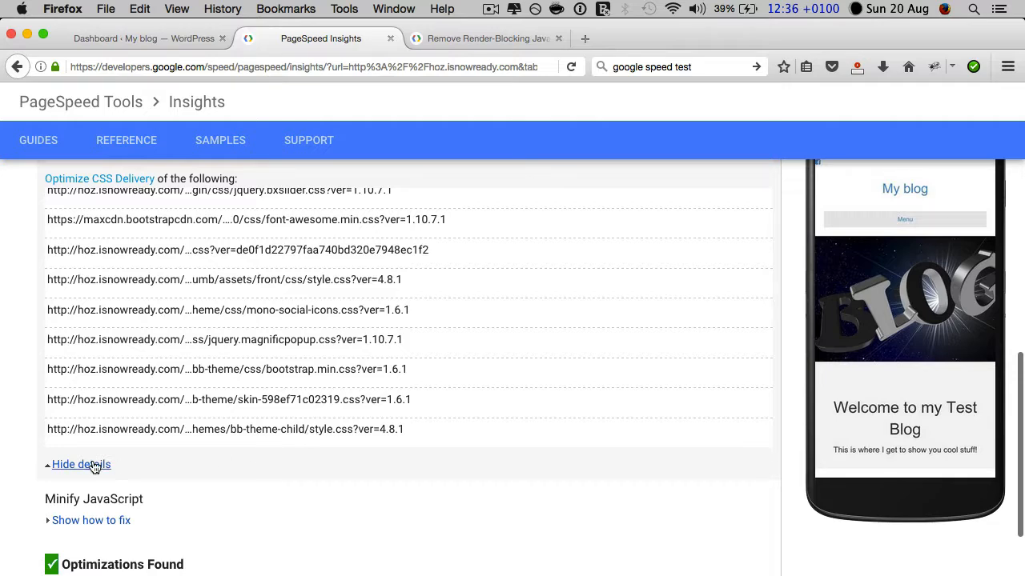
click(77, 465)
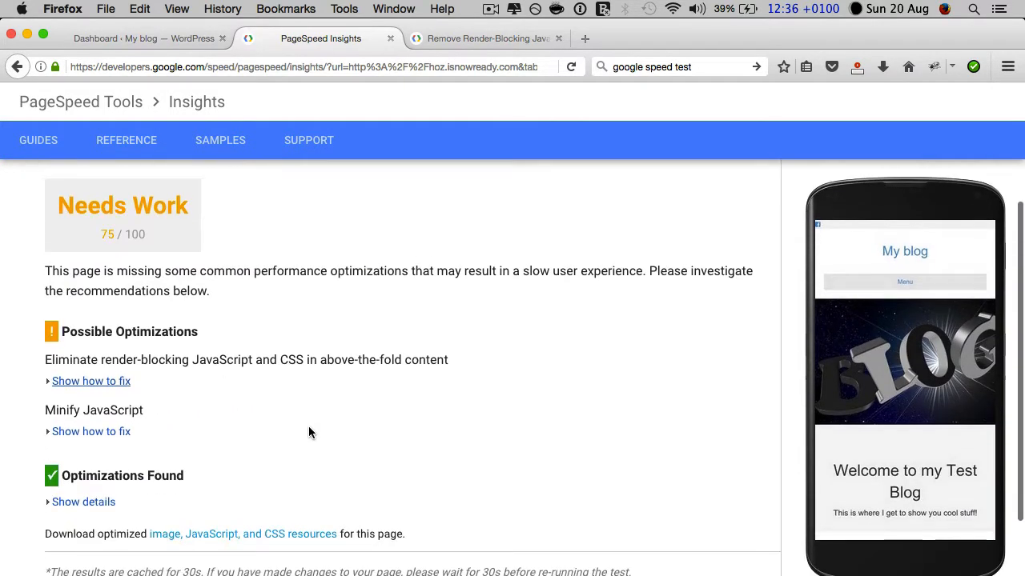
scroll(down, 3)
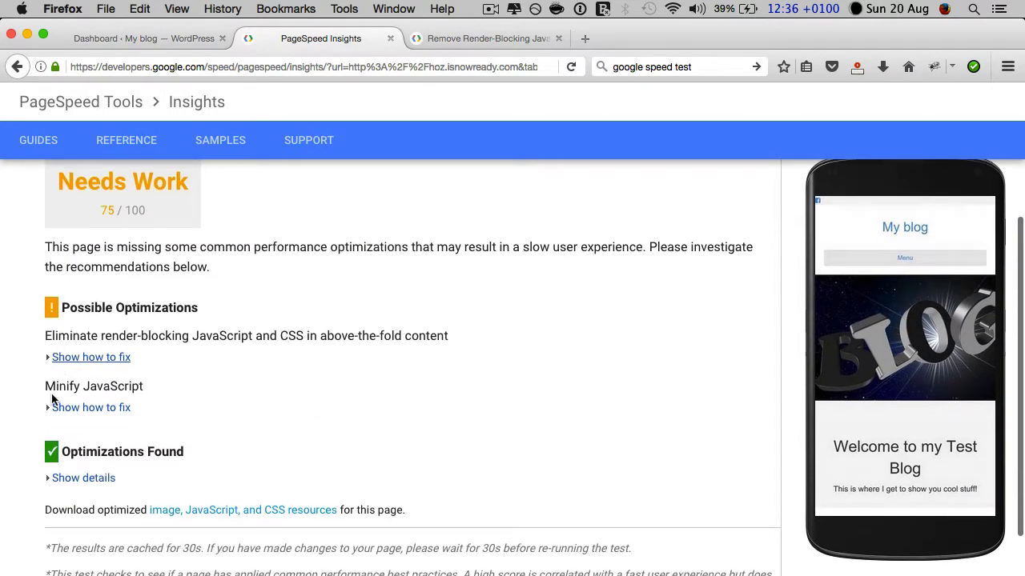
mouse_move(222, 362)
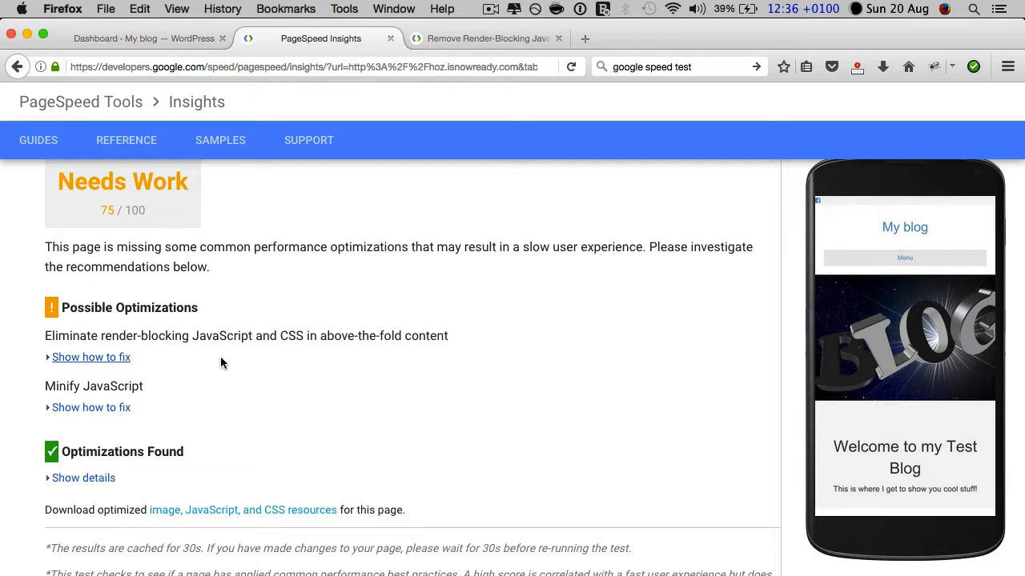
mouse_move(135, 386)
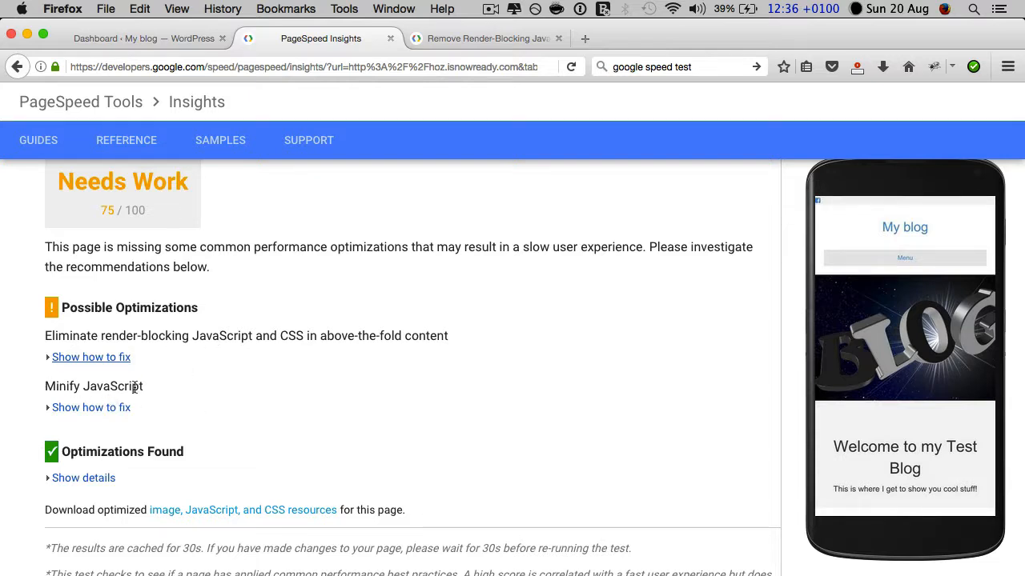
double_click(93, 386)
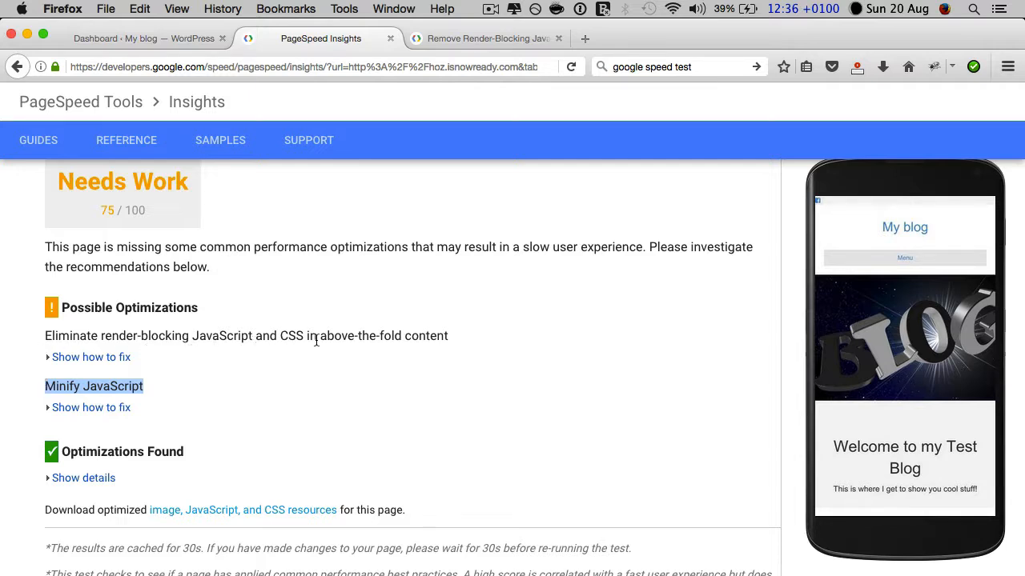
mouse_move(452, 340)
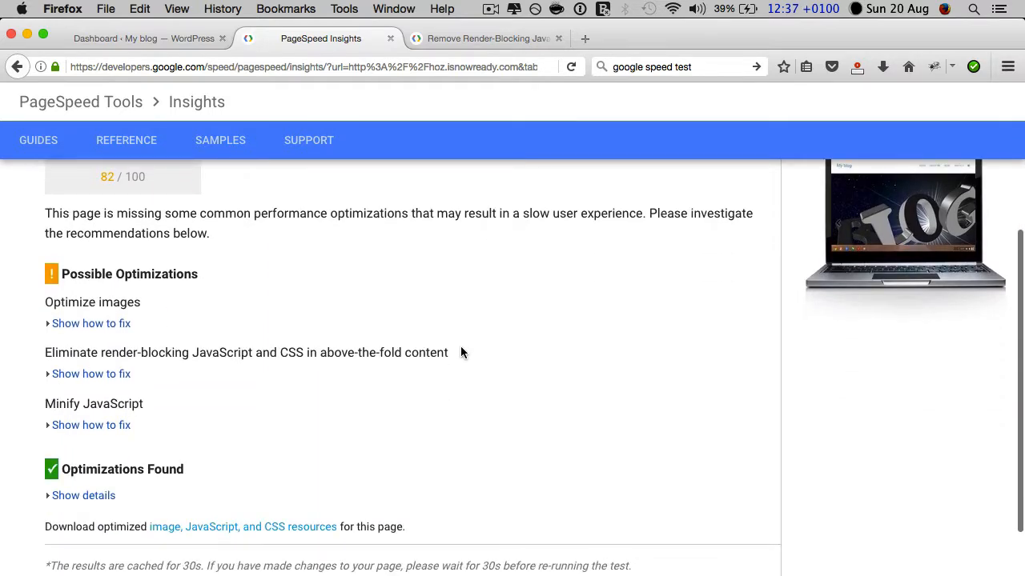
mouse_move(481, 317)
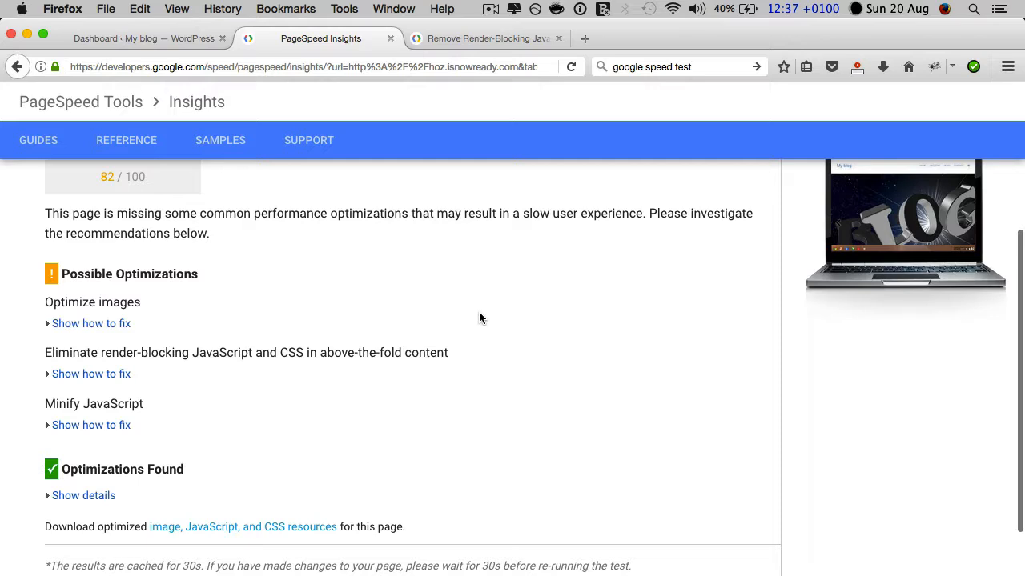
Scroll through the desktop report's three suggestions, highlight its 82 score, and return to the 75/100 mobile results.
scroll(up, 3)
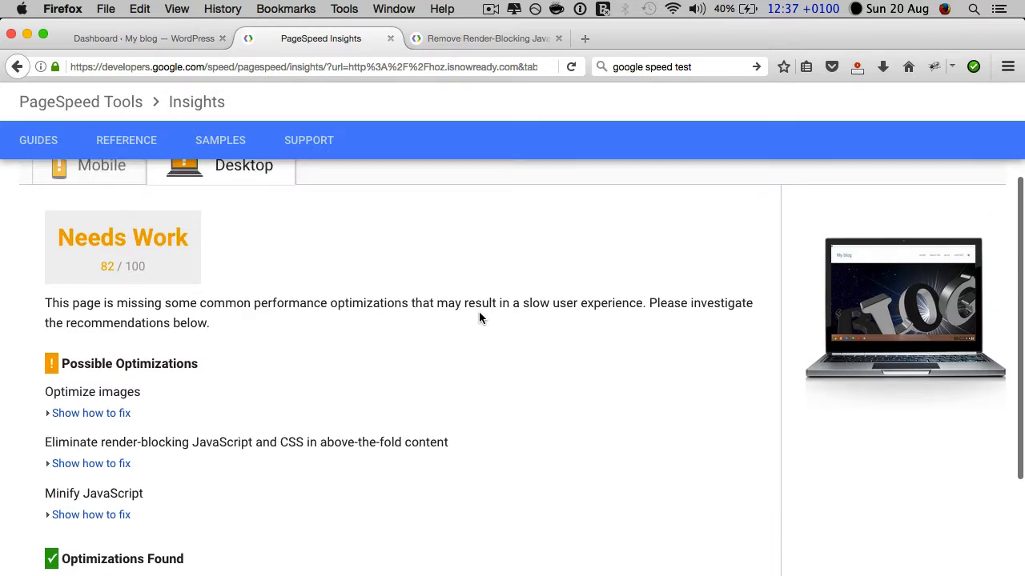
scroll(down, 3)
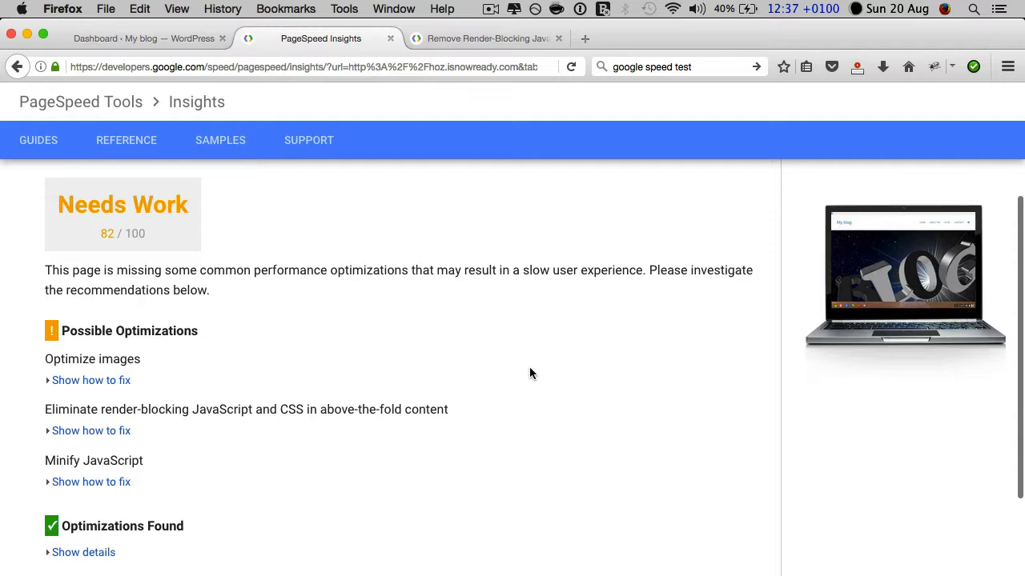
scroll(down, 3)
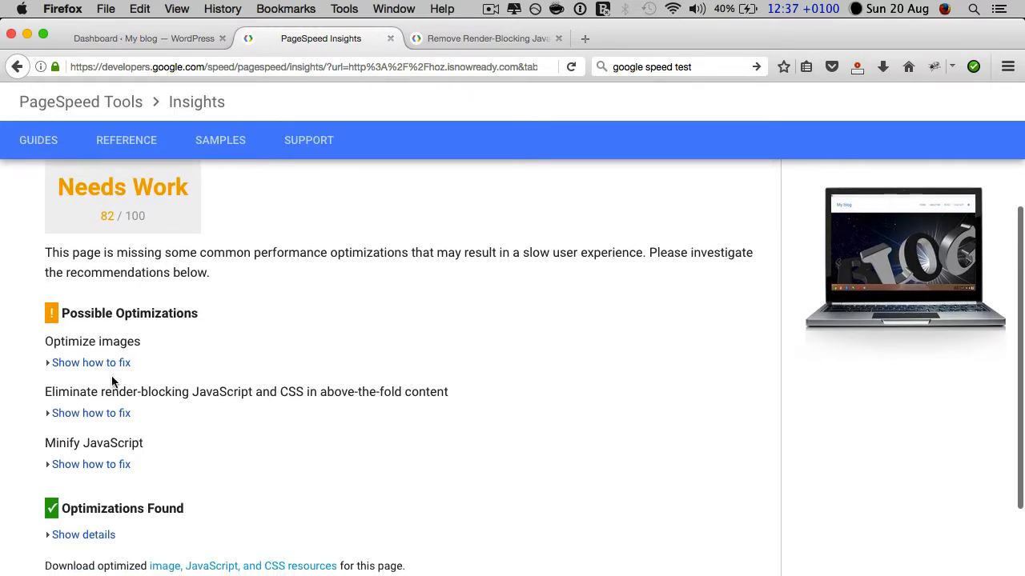
scroll(down, 3)
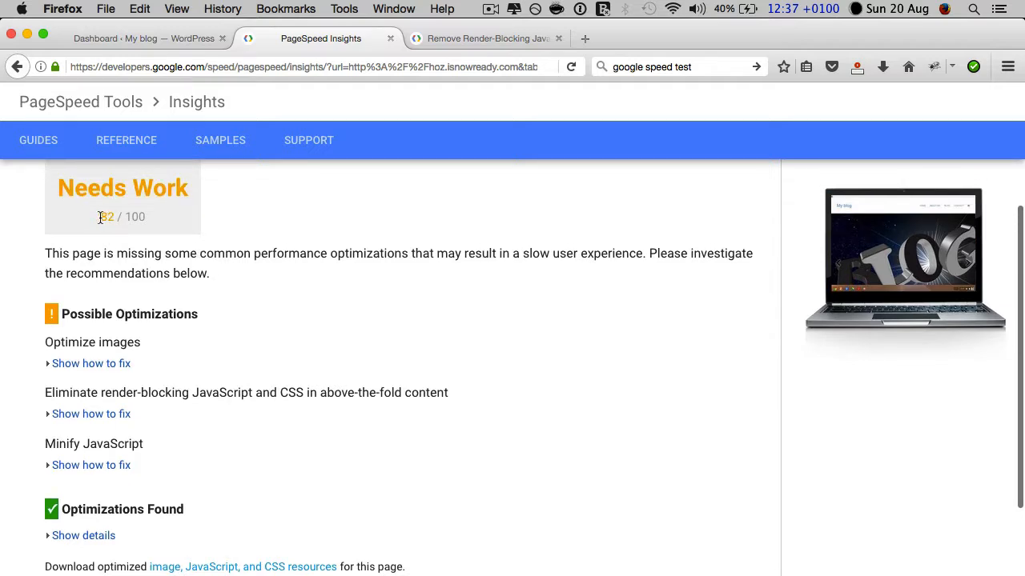
double_click(106, 216)
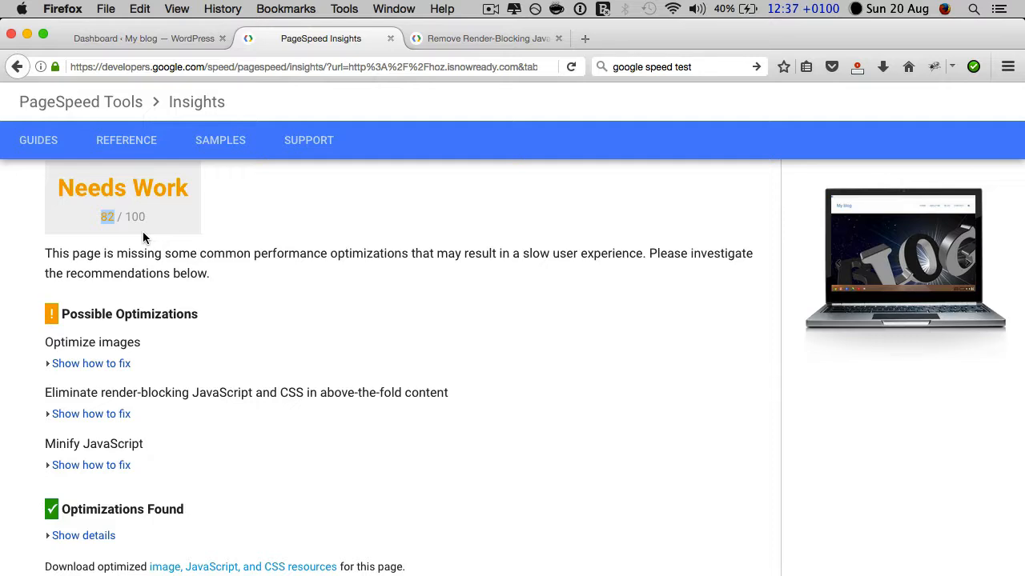
mouse_move(259, 410)
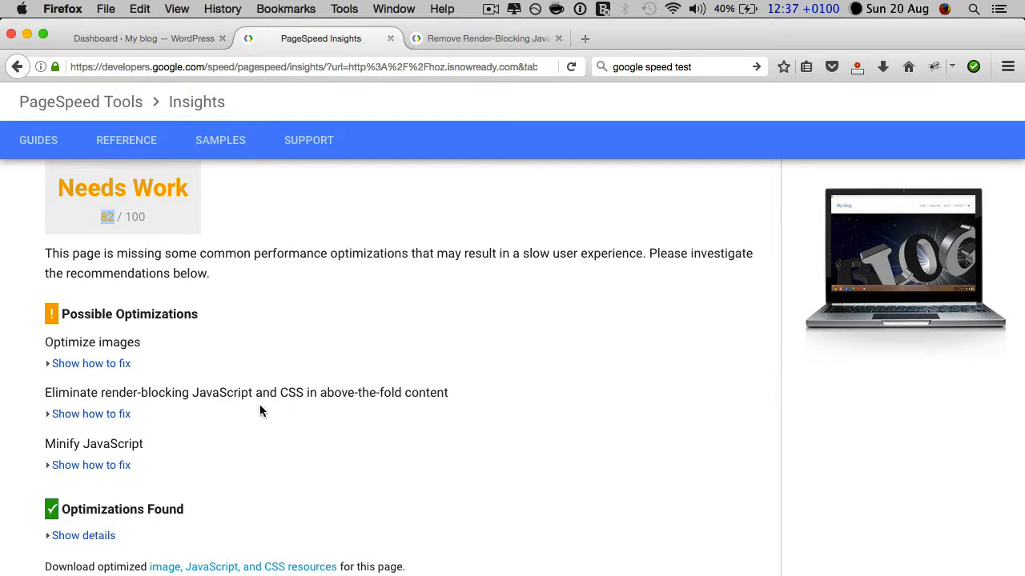
mouse_move(135, 456)
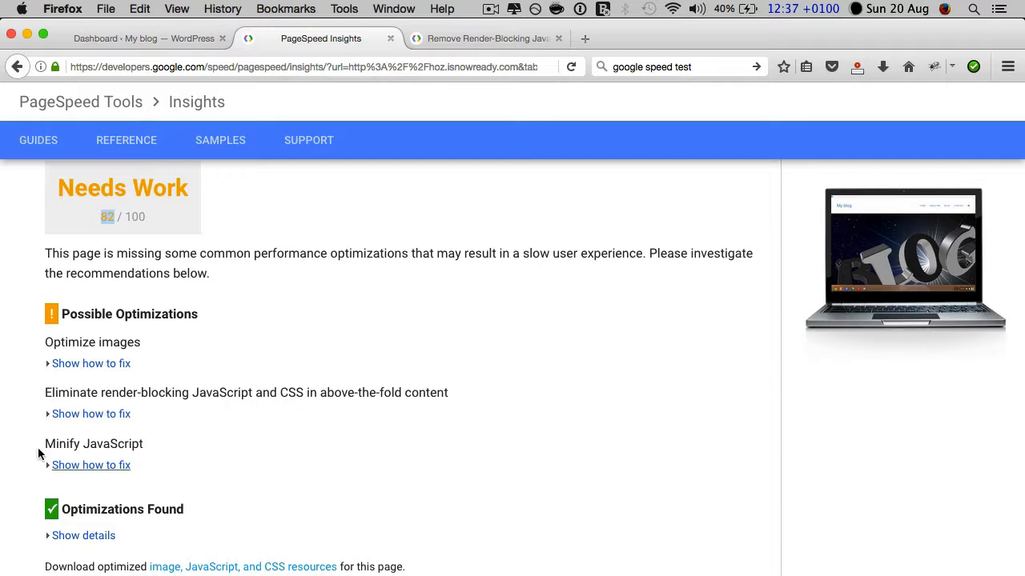
mouse_move(221, 457)
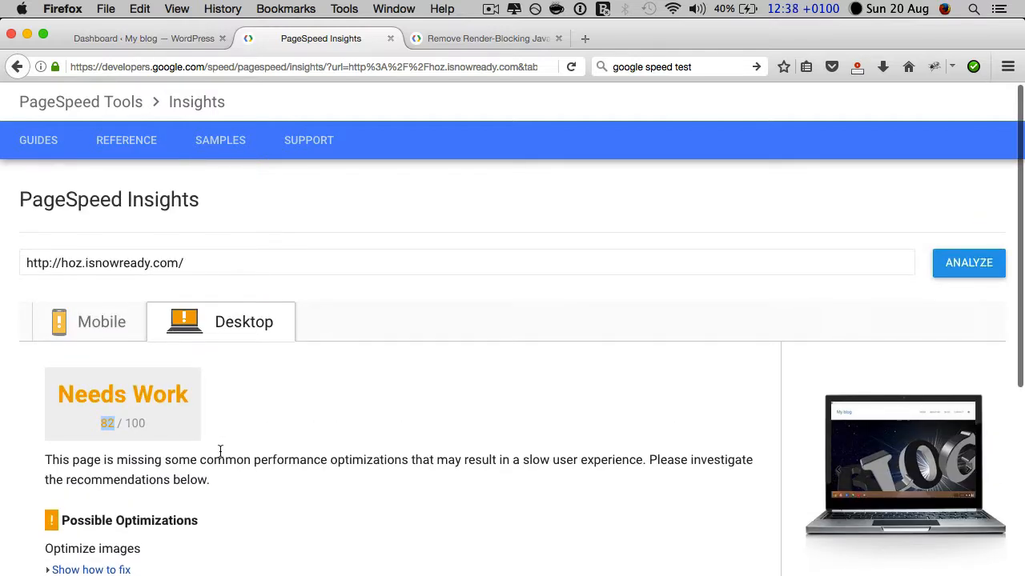
click(90, 322)
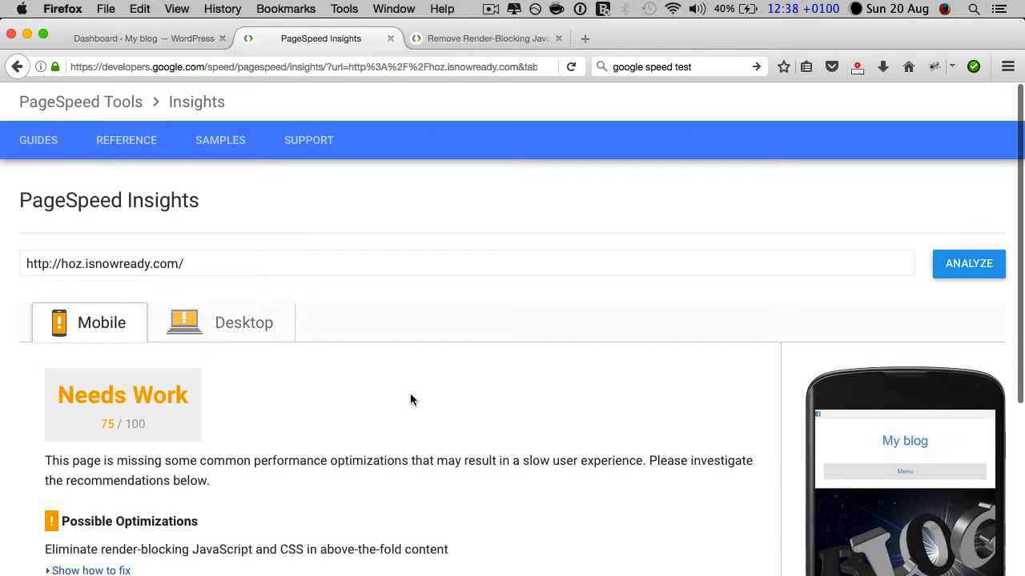